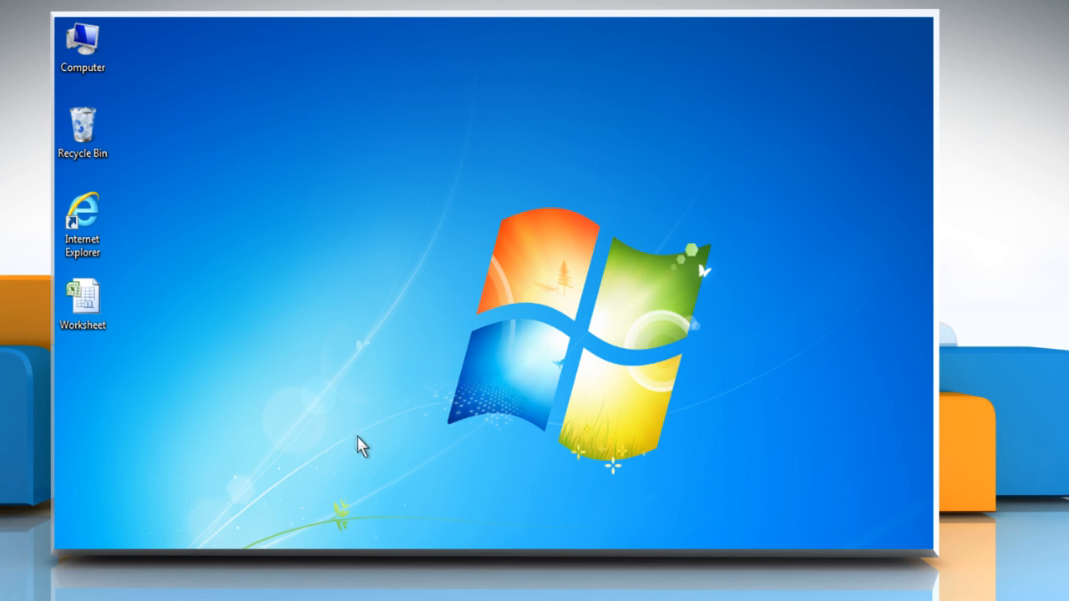
{"action": "mouse_move", "coordinate": [366, 451]}
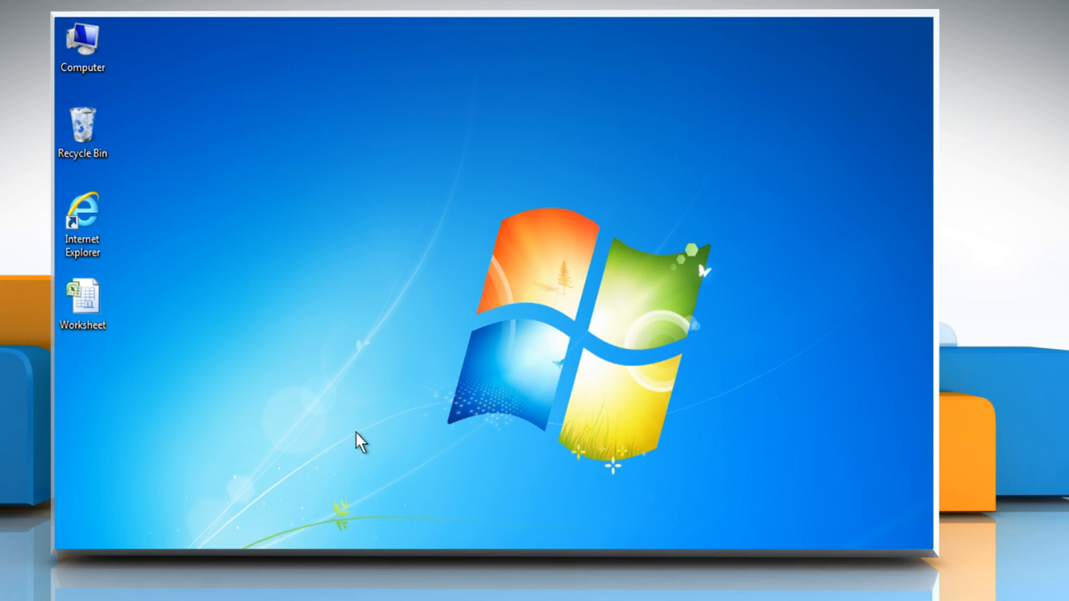
{"action": "mouse_move", "coordinate": [132, 334]}
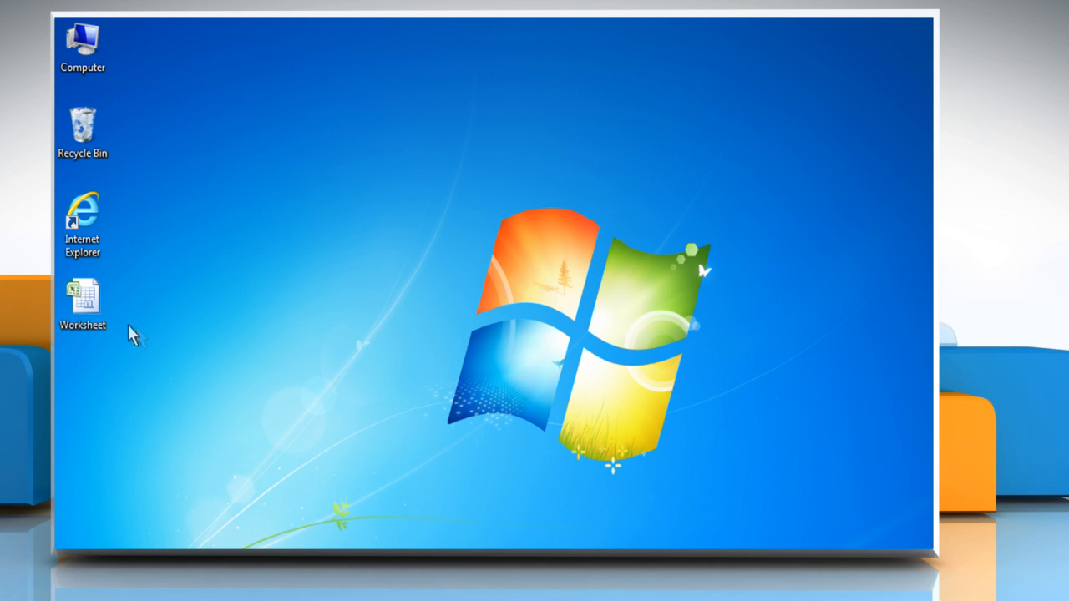
Open the Worksheet spreadsheet from the desktop context menu.
{"action": "right_click", "coordinate": [81, 298]}
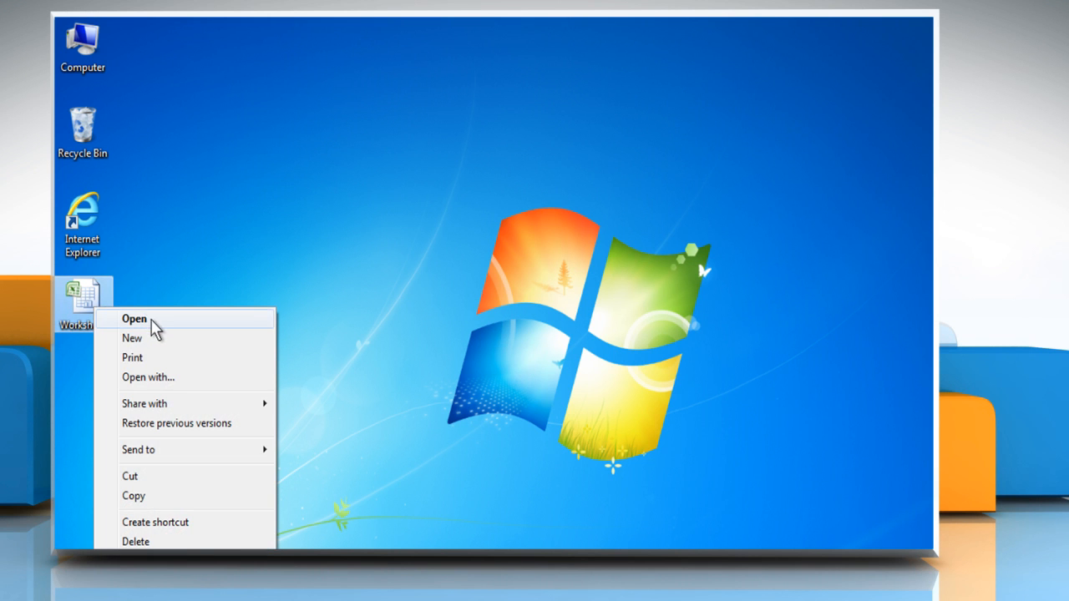
{"action": "left_click", "coordinate": [134, 317]}
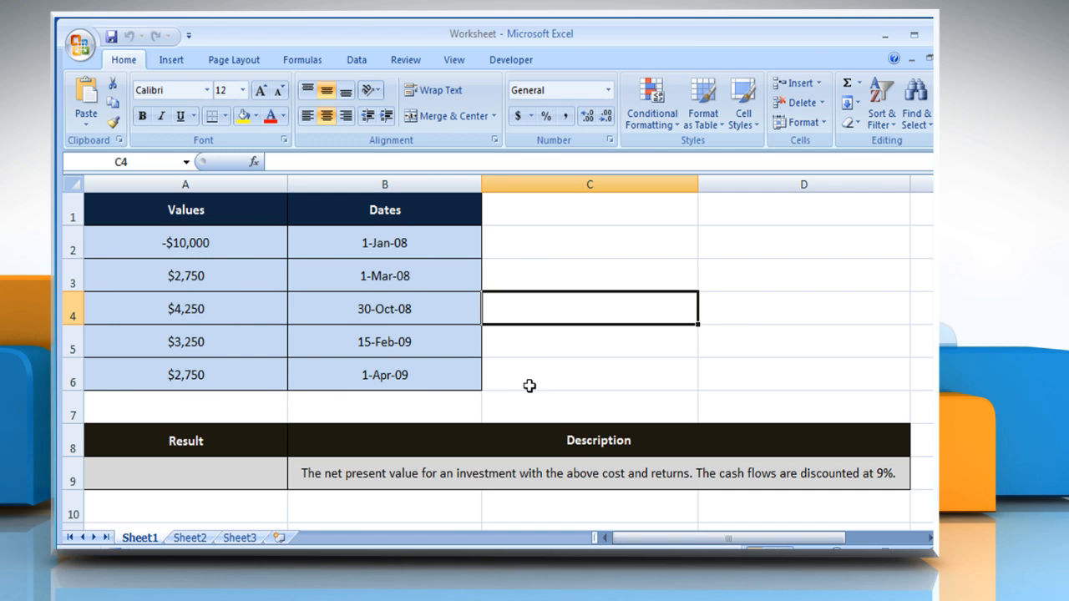
{"action": "mouse_move", "coordinate": [541, 378]}
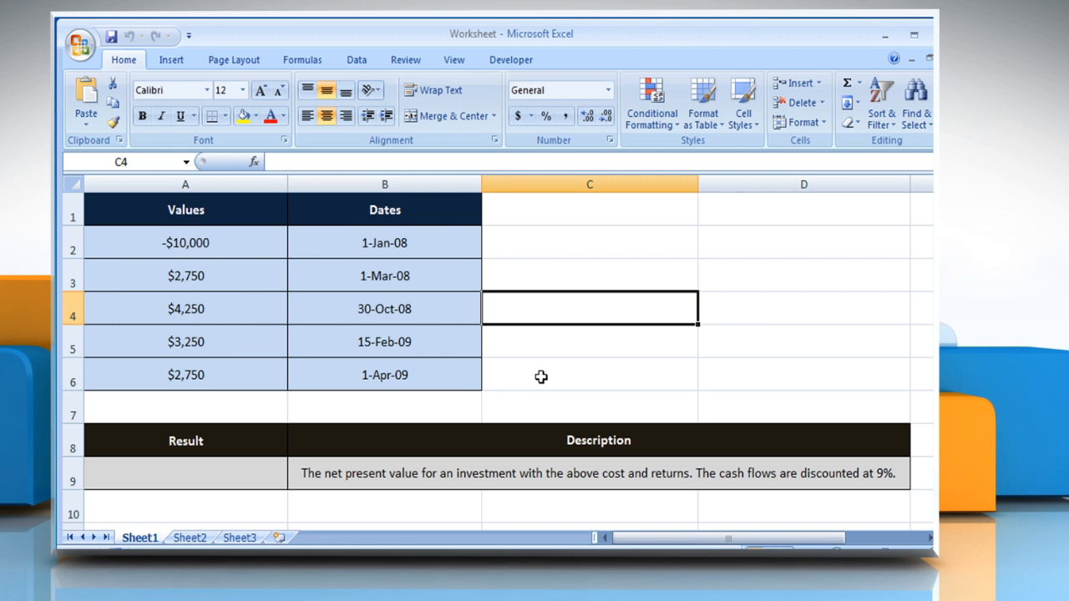
{"action": "left_click", "coordinate": [186, 242]}
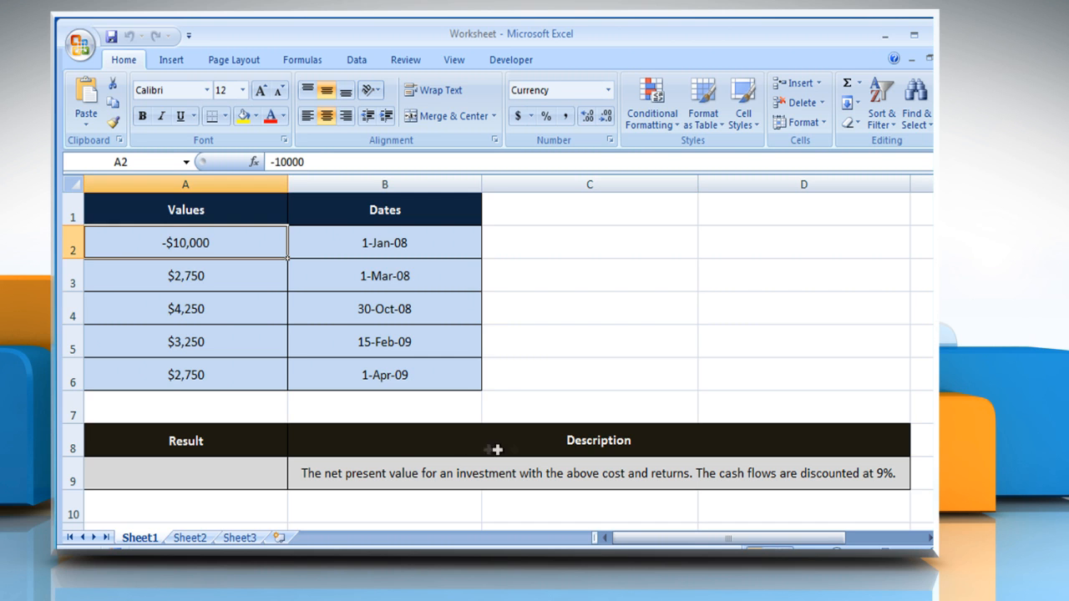
{"action": "left_click", "coordinate": [347, 474]}
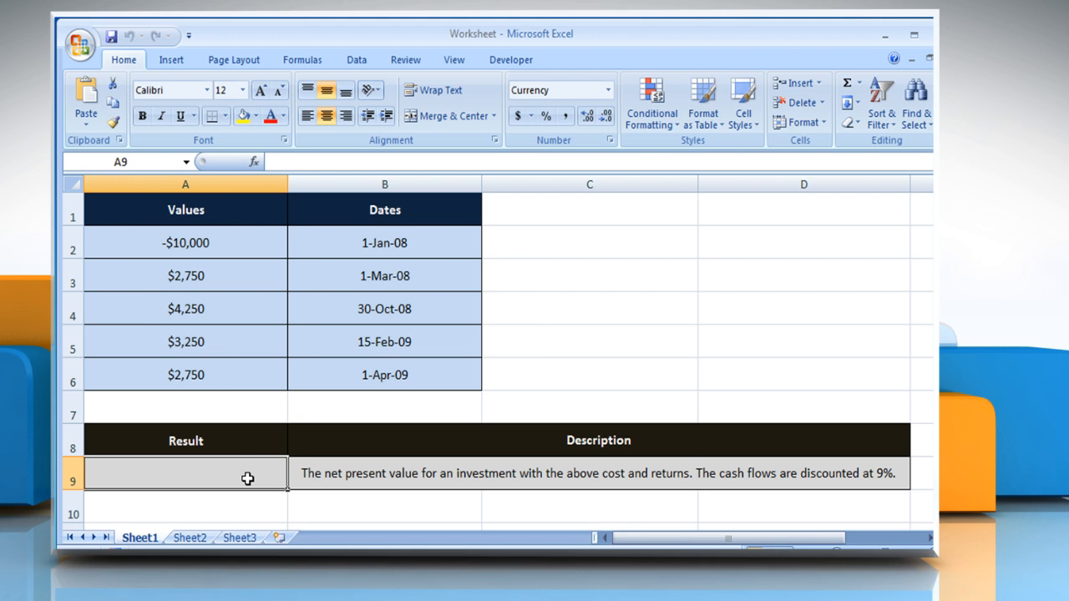
Enter =XNPV(0.09,A2:A6,B2:B6) in A9, returning a net present value of $2,086.65.
{"action": "type", "text": "=XNPV"}
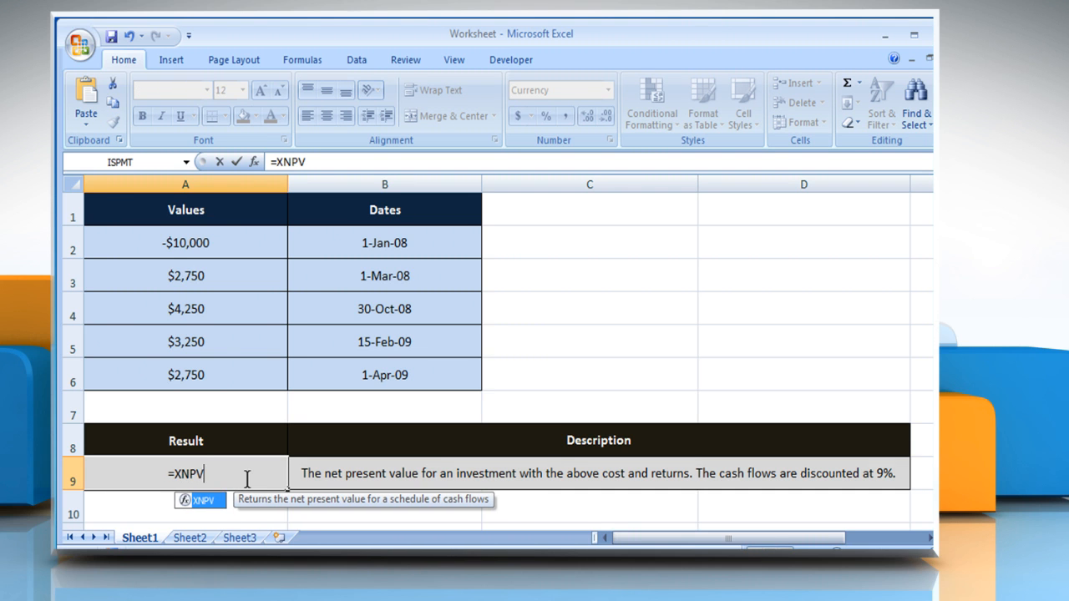
{"action": "type", "text": "("}
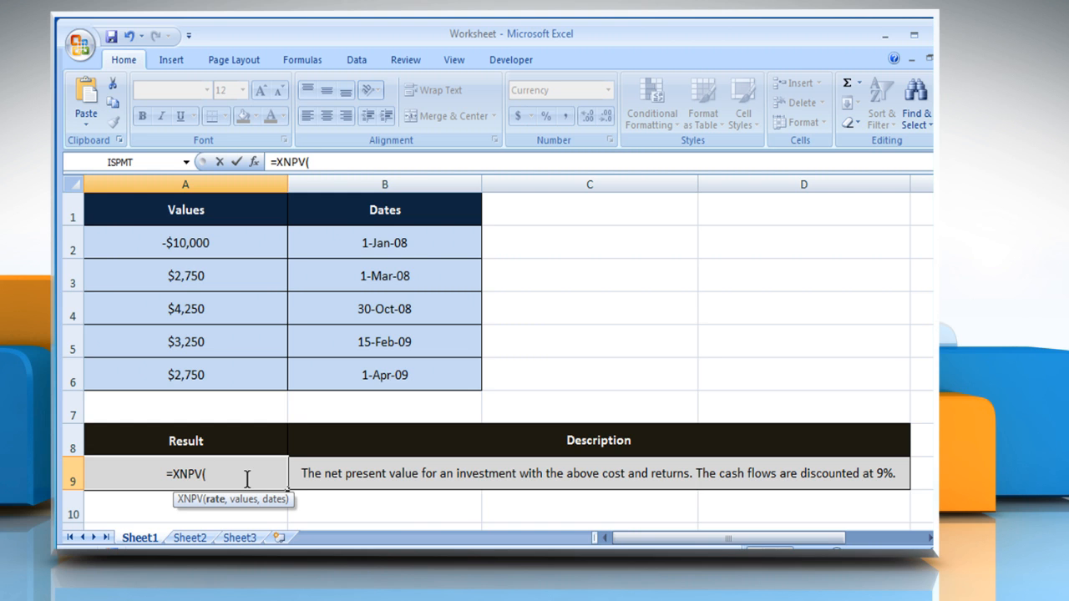
{"action": "type", "text": ".09"}
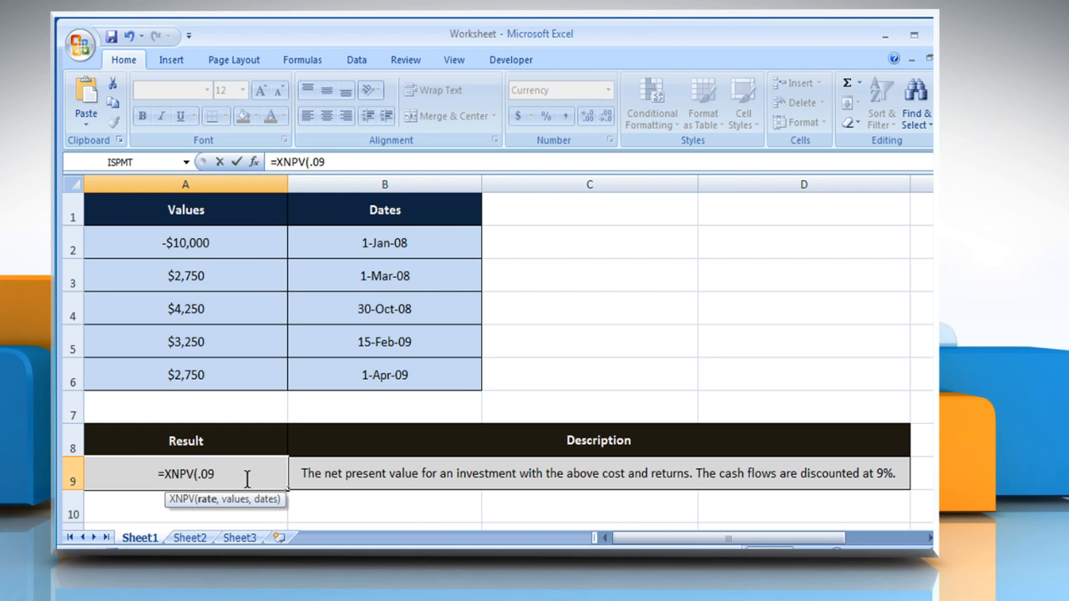
{"action": "type", "text": ","}
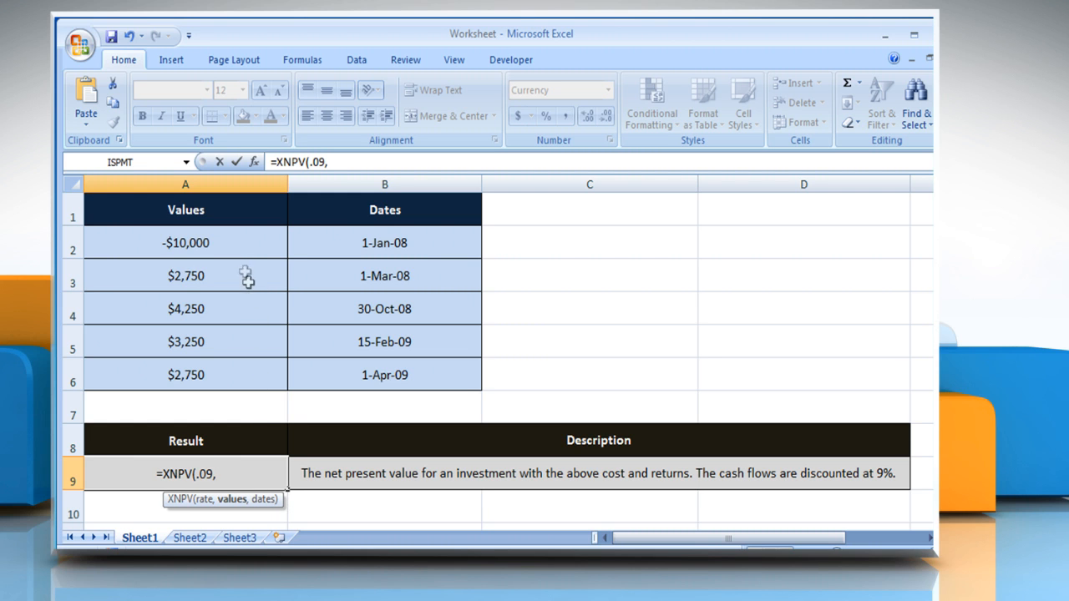
{"action": "left_click_drag", "start_coordinate": [185, 242], "coordinate": [185, 374]}
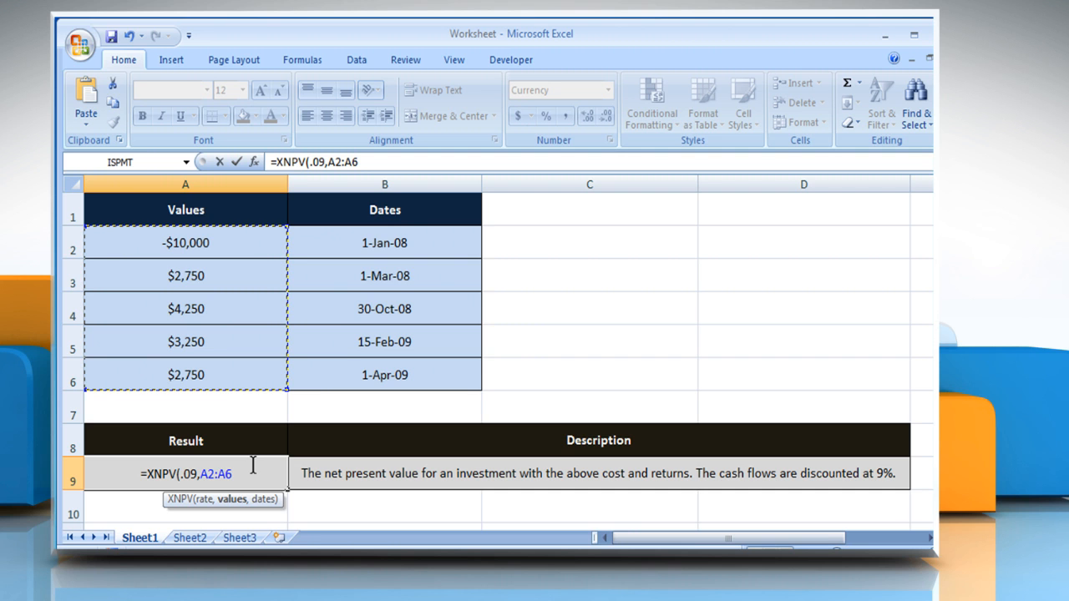
{"action": "left_click", "coordinate": [384, 242]}
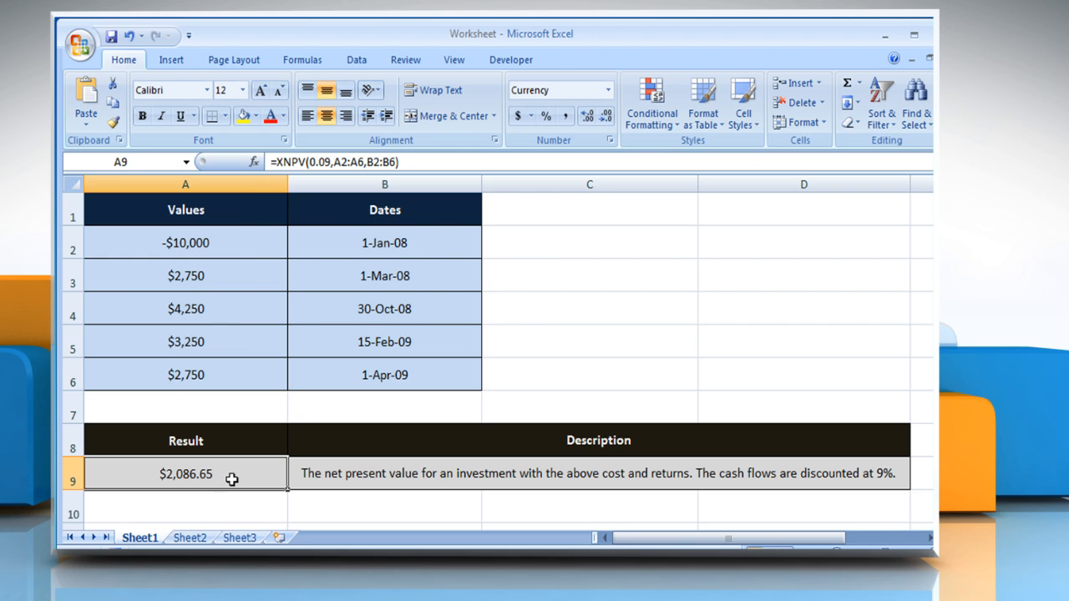
{"action": "mouse_move", "coordinate": [240, 476]}
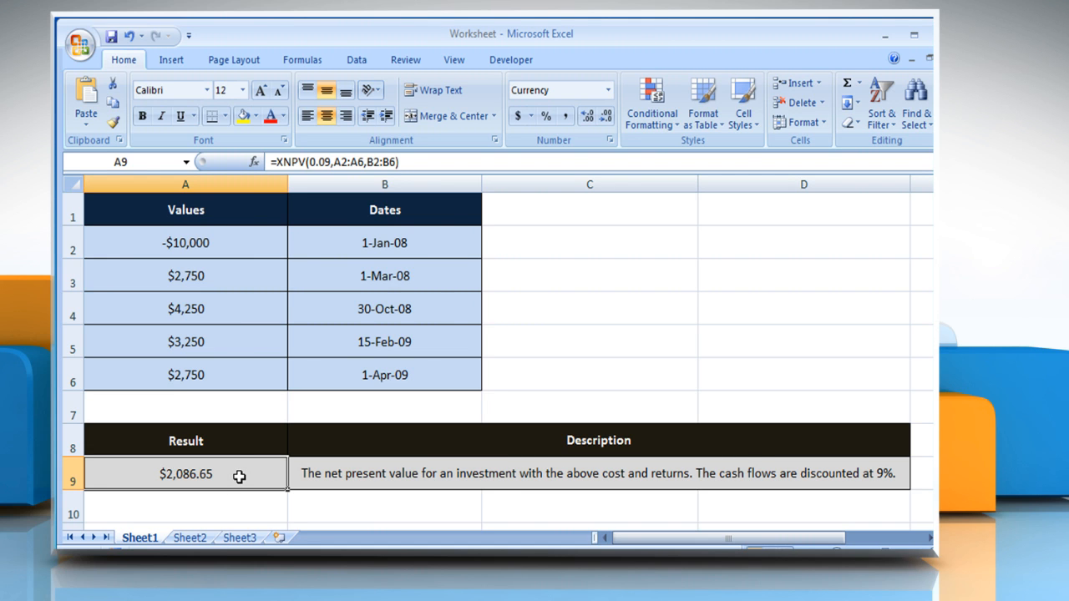